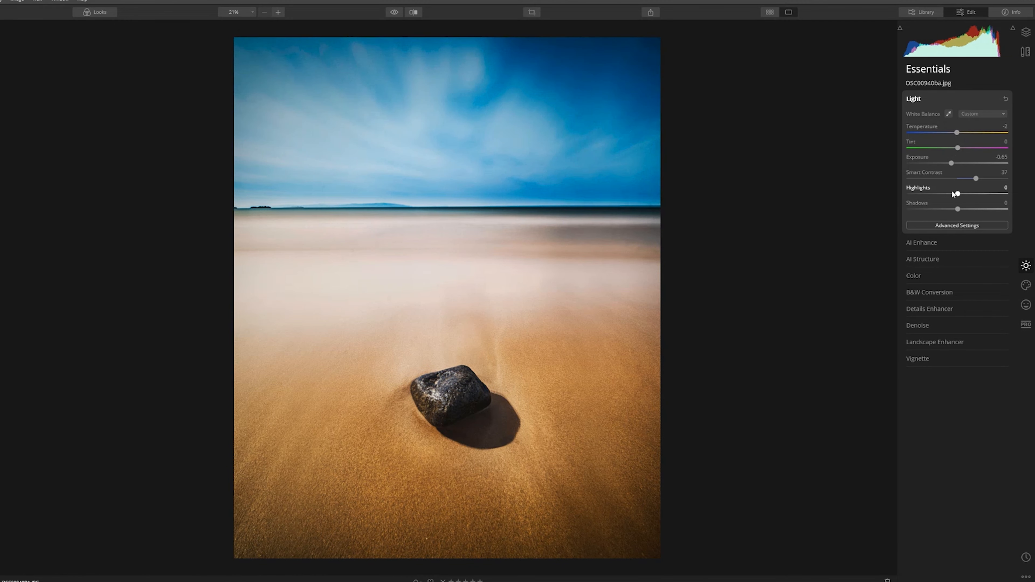
- Load the cathedral cityscape DSC05313-PANO.JPG into Luminar 4's Edit view
left_click(956, 226)
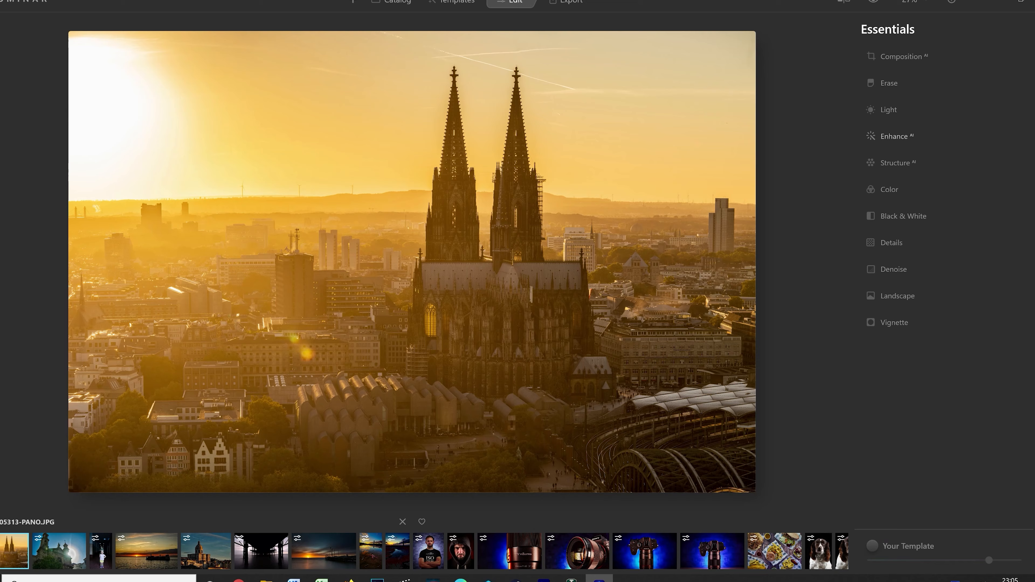
- Switch to the Creative tools, try Sunrays, and expand Sky AI with the golden sky unchanged
left_click(898, 295)
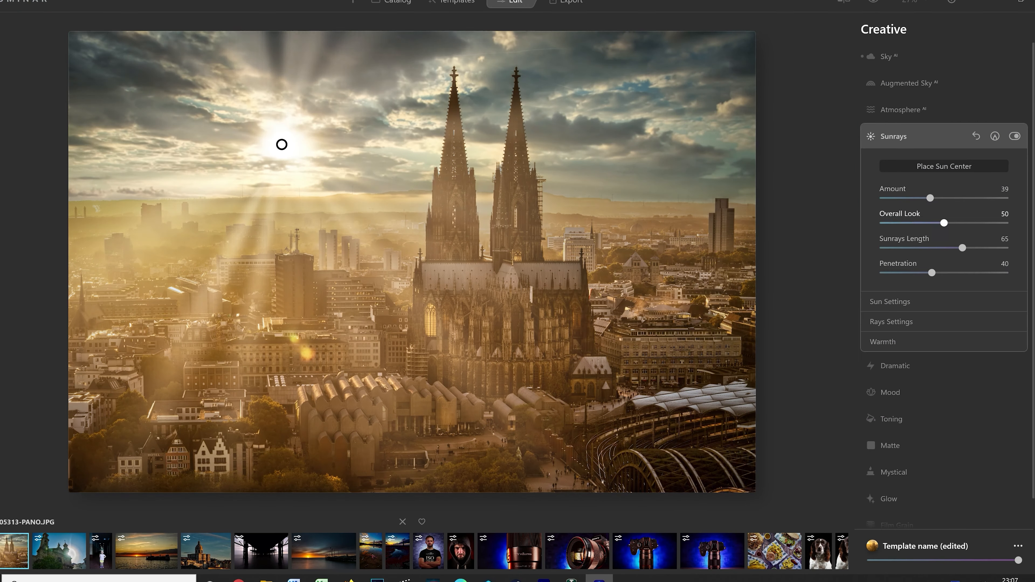
left_click(895, 472)
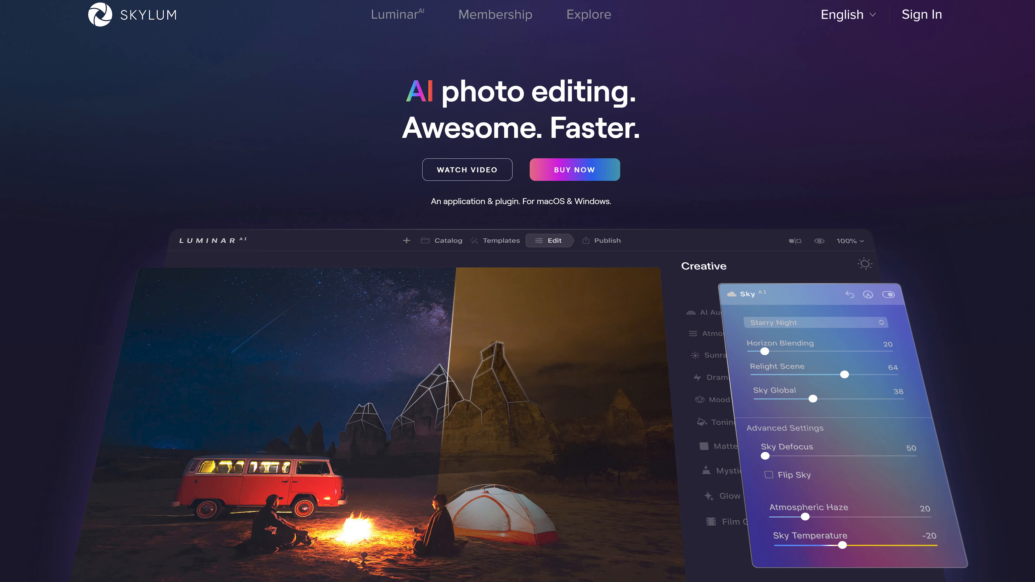
scroll("down", 3)
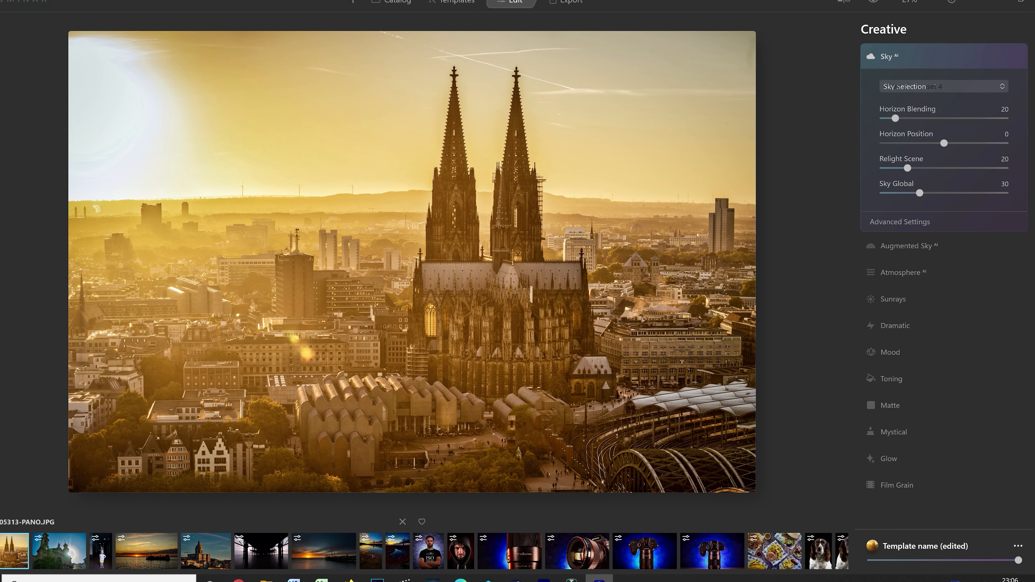
- Choose Dramatic Sunset 4 from the Sky Selection list to replace the golden sky
left_click(942, 86)
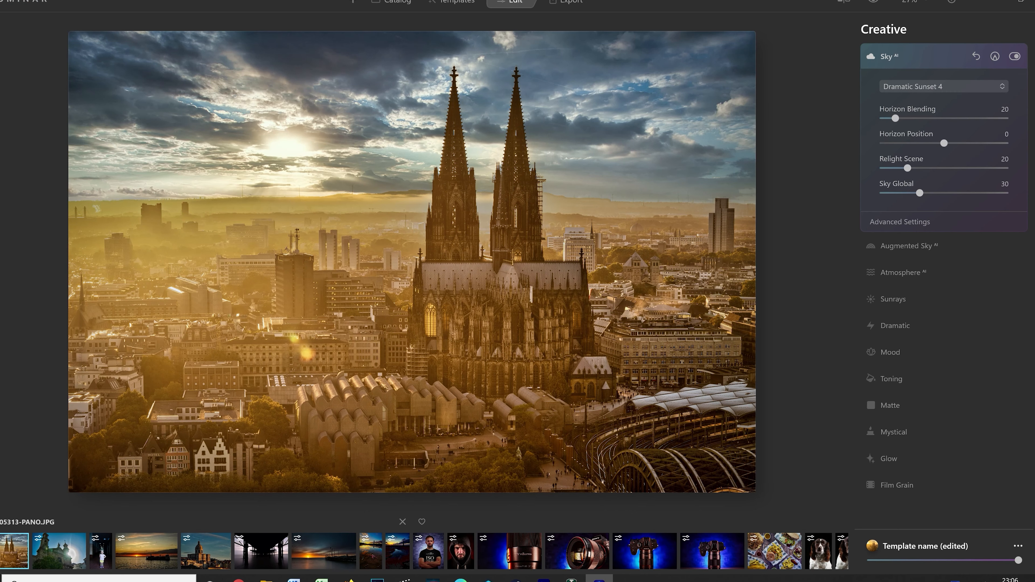
left_click(899, 221)
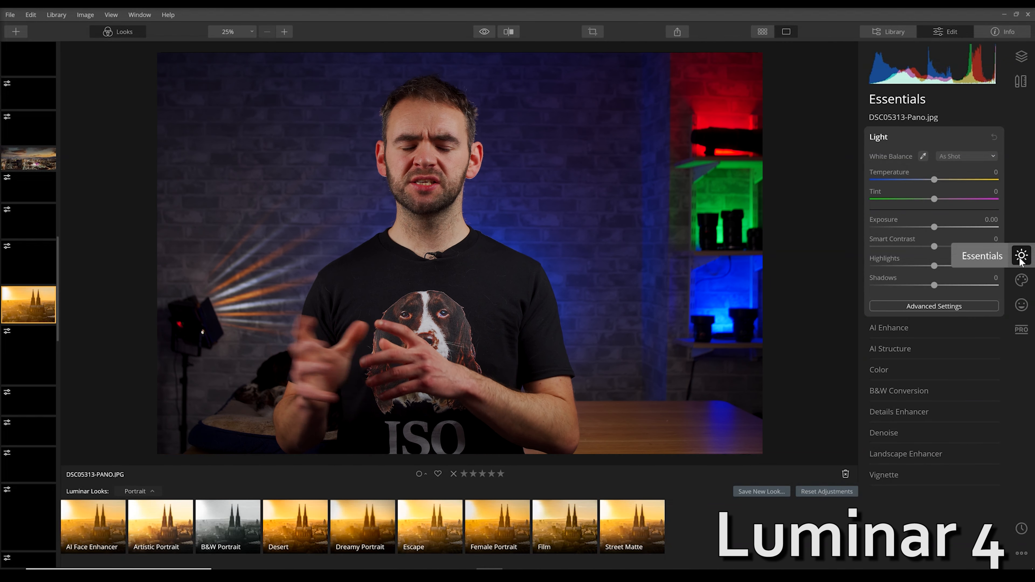
- Leave the Essentials and Creative tools and show the catalog's Recently Edited photos
left_click(1021, 280)
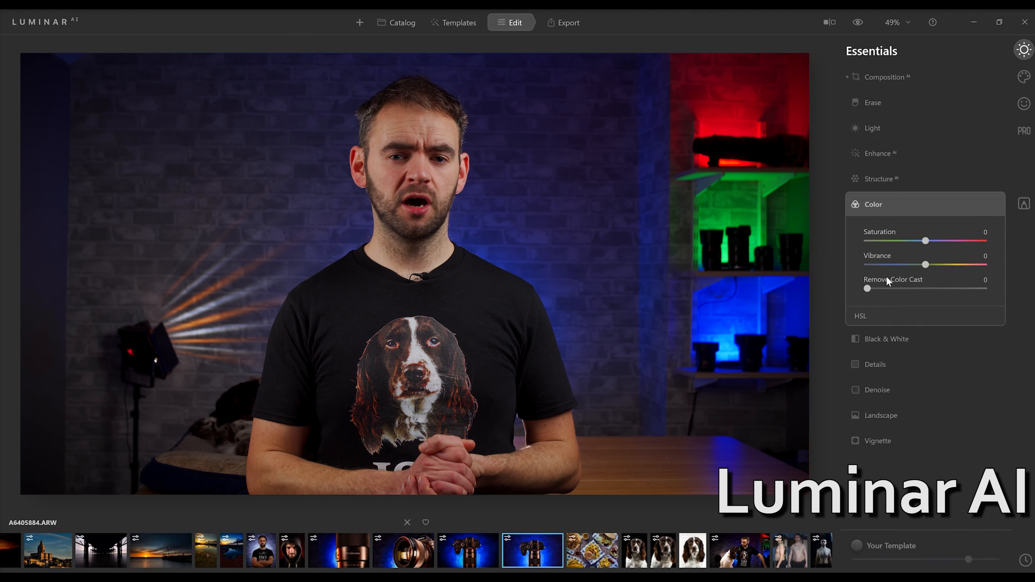
mouse_move(1023, 85)
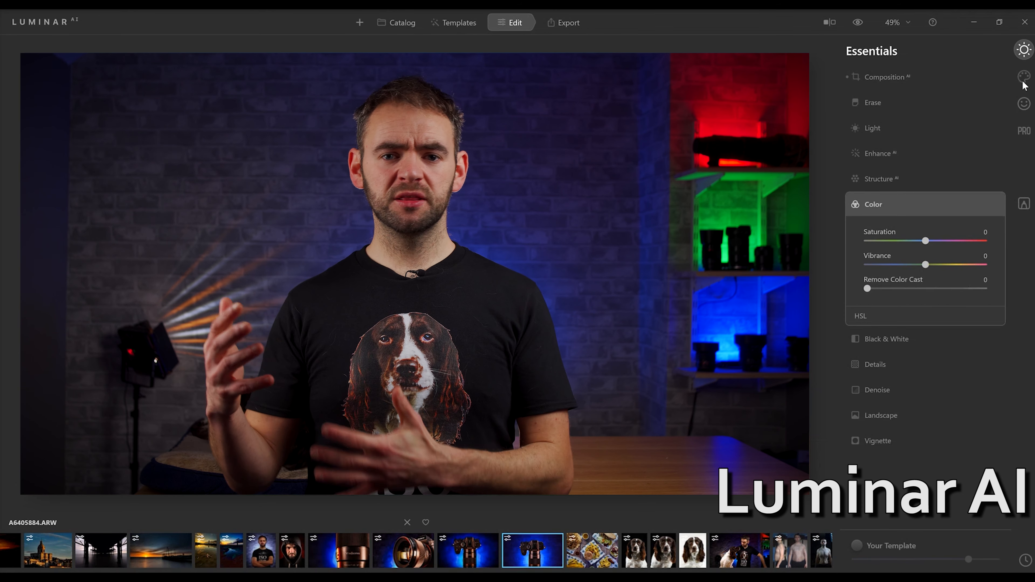
left_click(1024, 77)
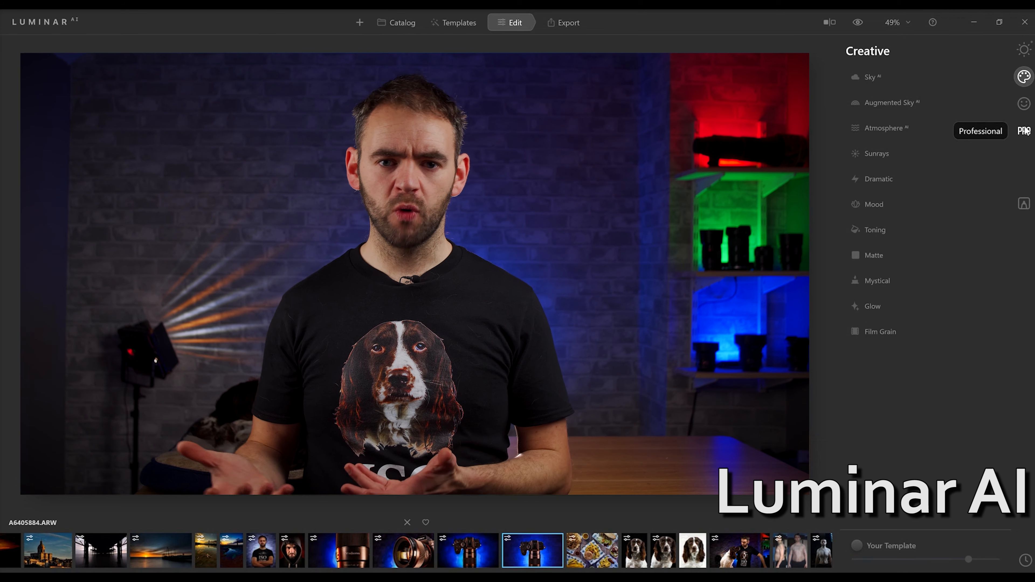
left_click(396, 22)
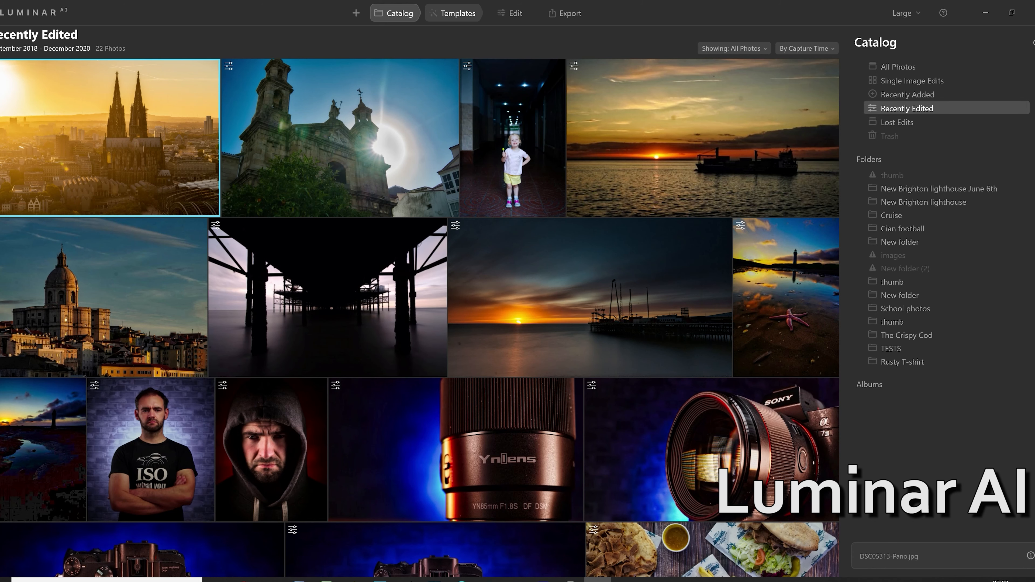
left_click(453, 12)
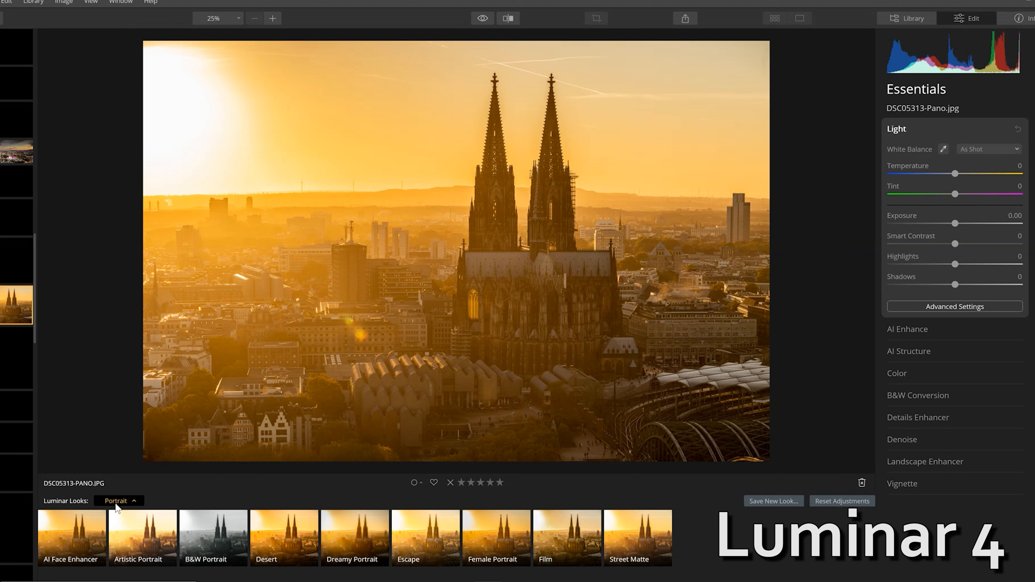
- Bring up the Luminar Looks Collections popup from the Portrait looks dropdown
left_click(118, 500)
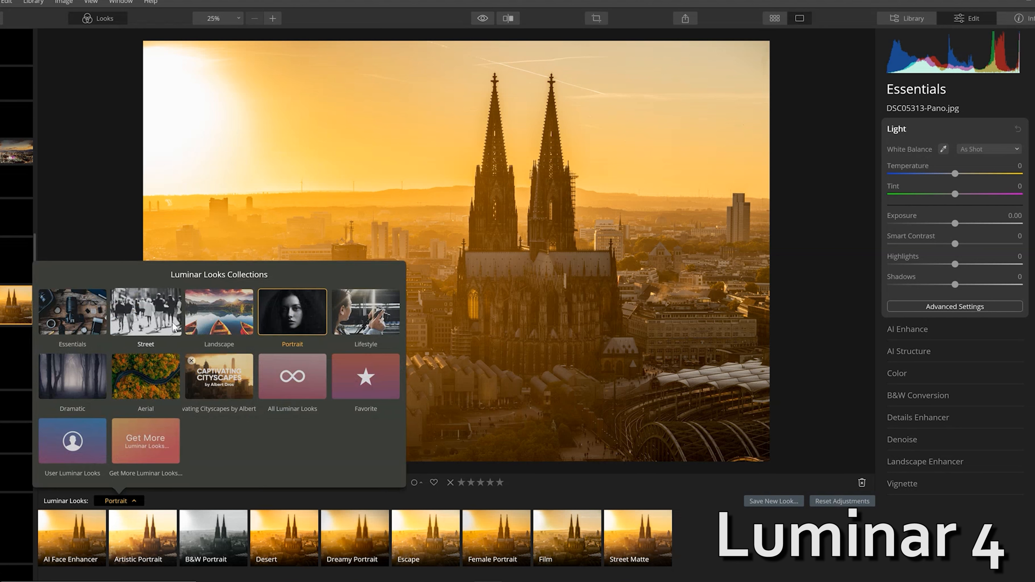
left_click(219, 312)
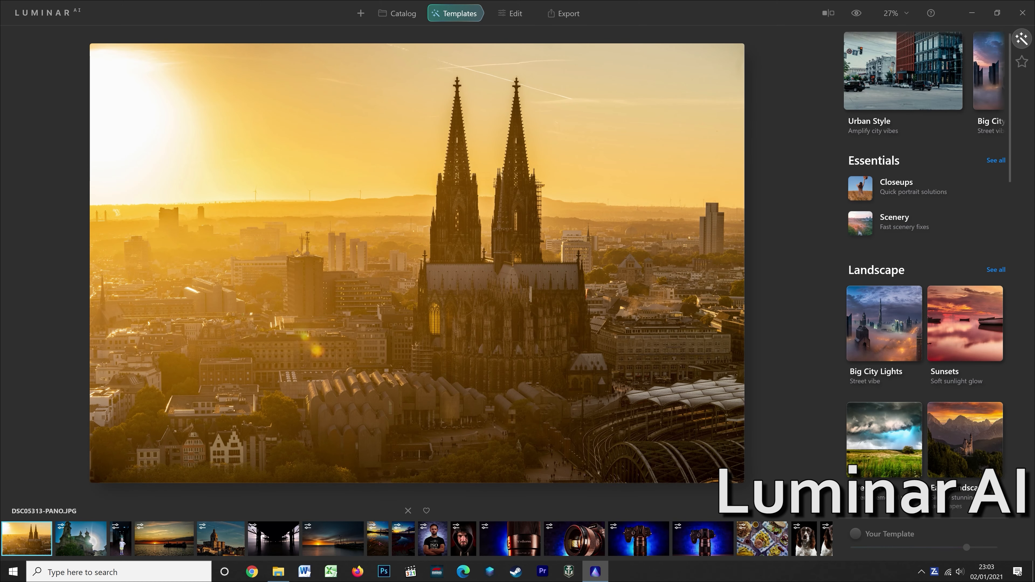
- Apply the Clear Skies template from the Scenery collection to the cathedral photo
left_click(894, 221)
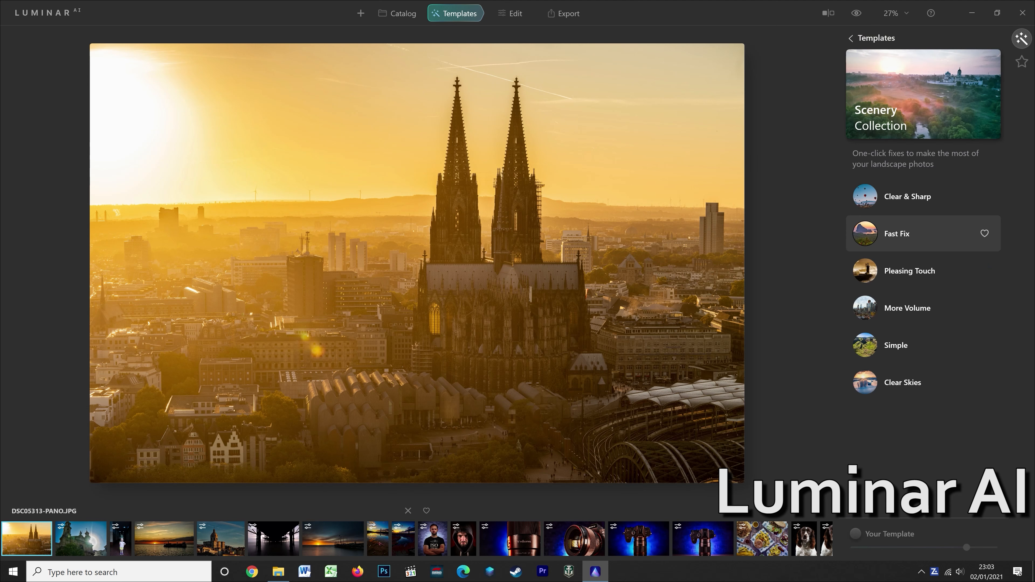
left_click(909, 271)
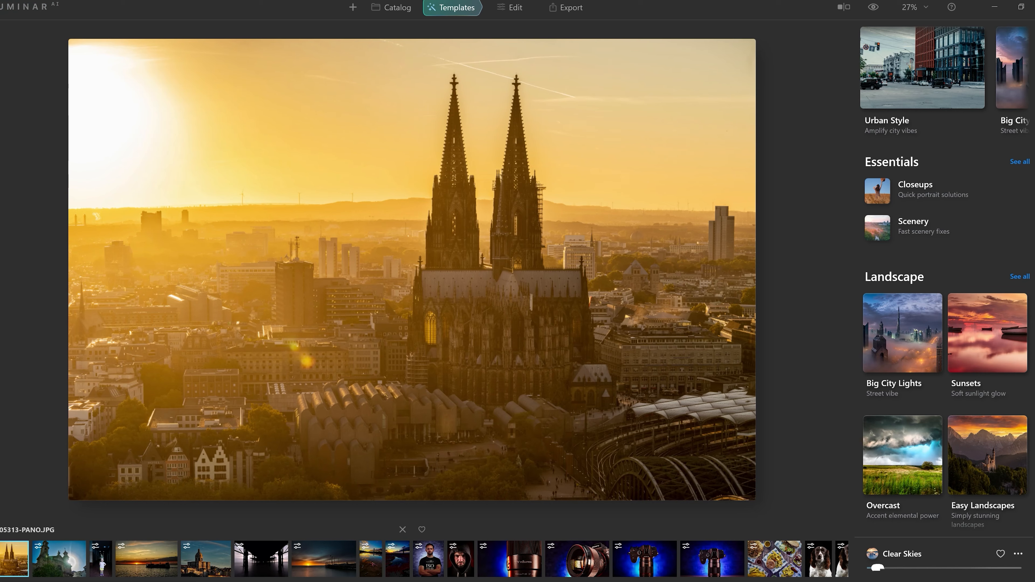
- Switch from Templates to Edit and load the ship-at-sunset photo for Clone & Stamp retouching
left_click(513, 7)
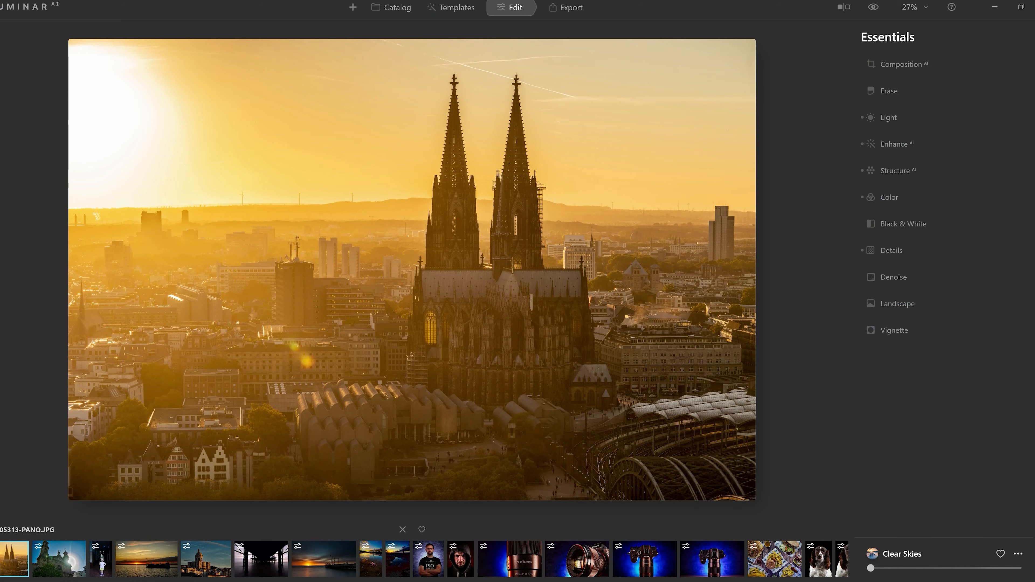
left_click(888, 117)
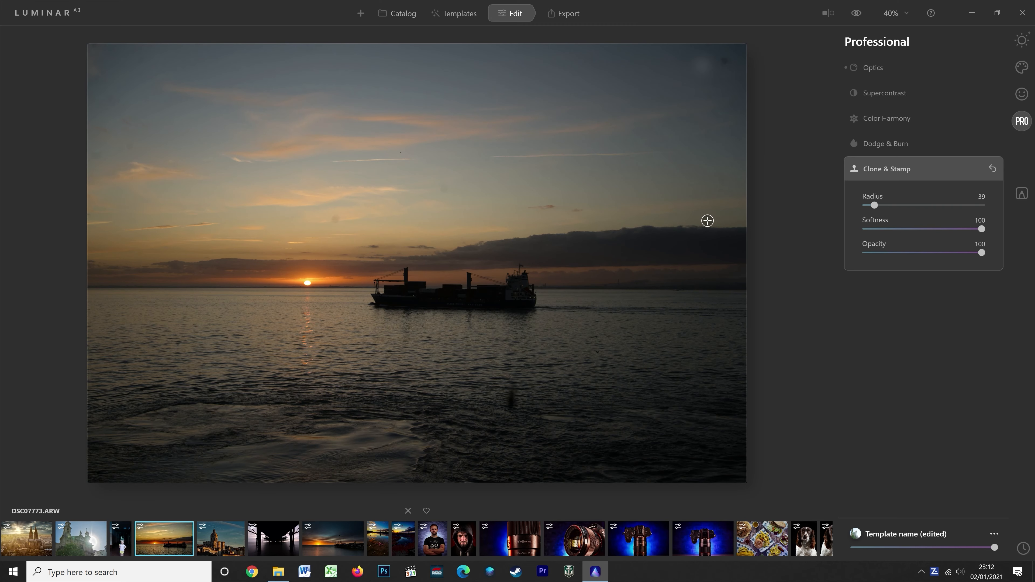
- Review the Optics lens corrections, then load the blue sky sun-halo photo for the Erase tool
left_click(873, 68)
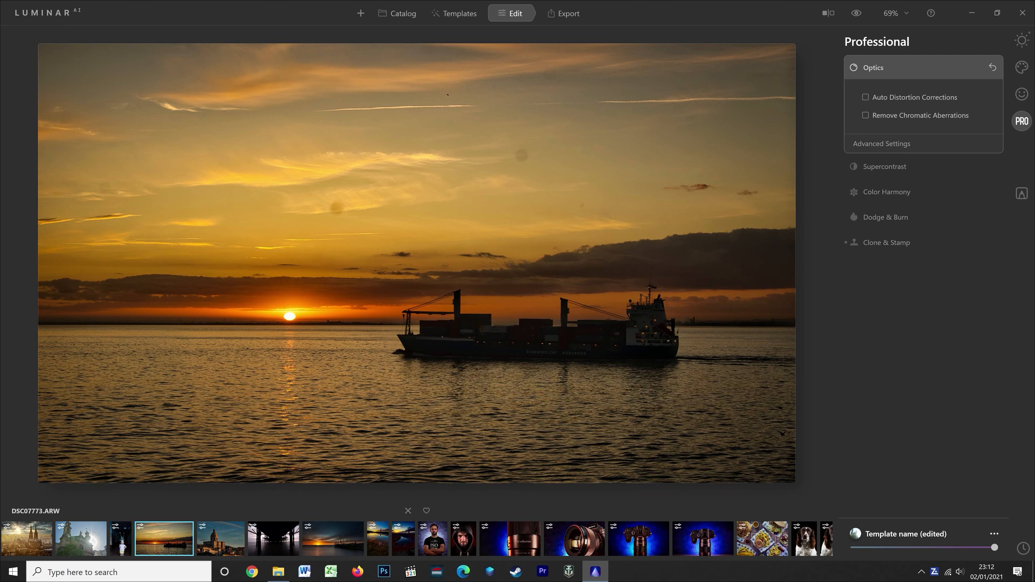
left_click(80, 538)
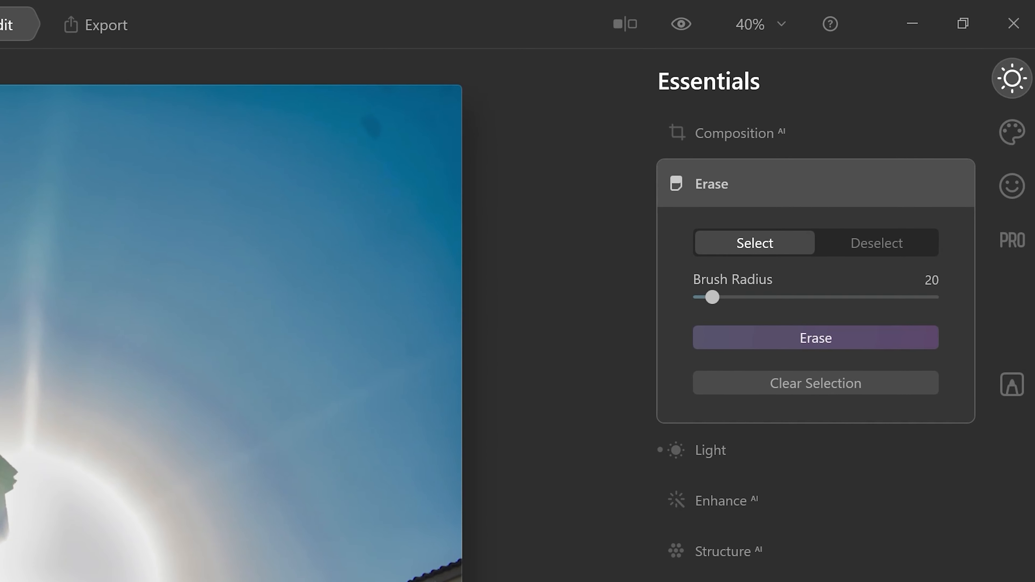
- Load the girl-in-corridor portrait with Composition AI's crop tools showing
left_click(374, 127)
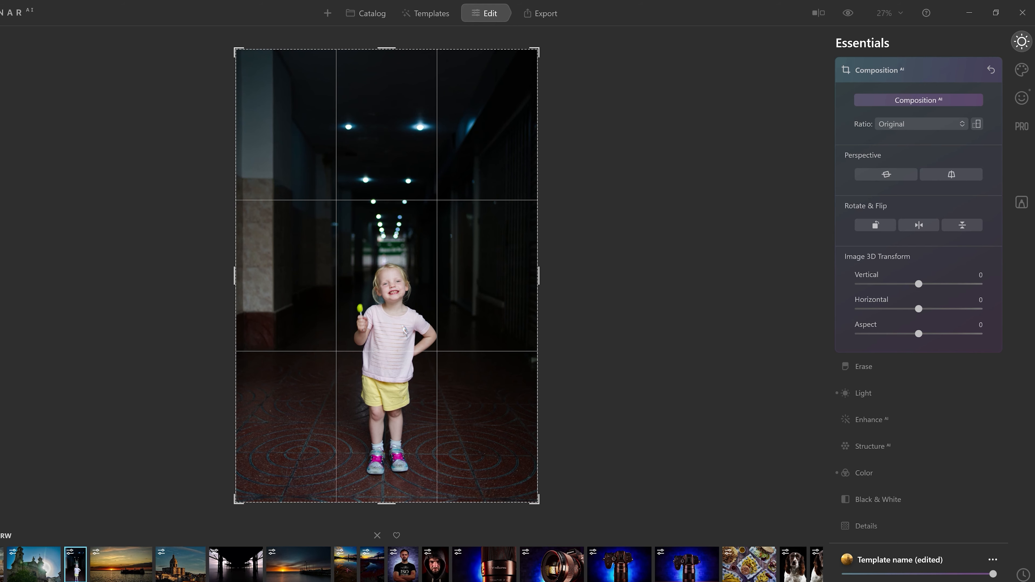
- Auto-crop the corridor portrait to 2:3 with Composition AI, then return to the cathedral photo's Sky AI
left_click(921, 123)
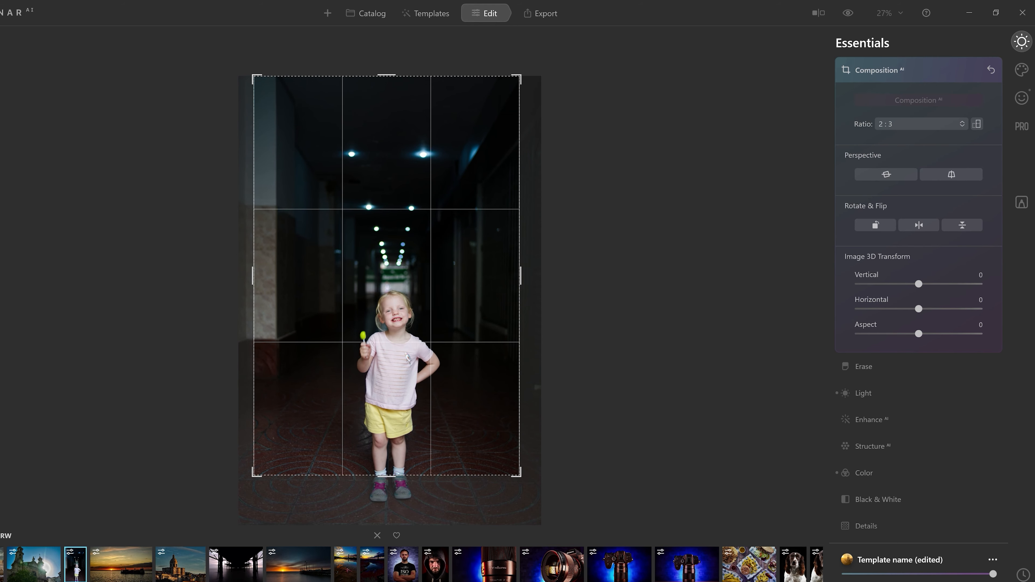
left_click(862, 392)
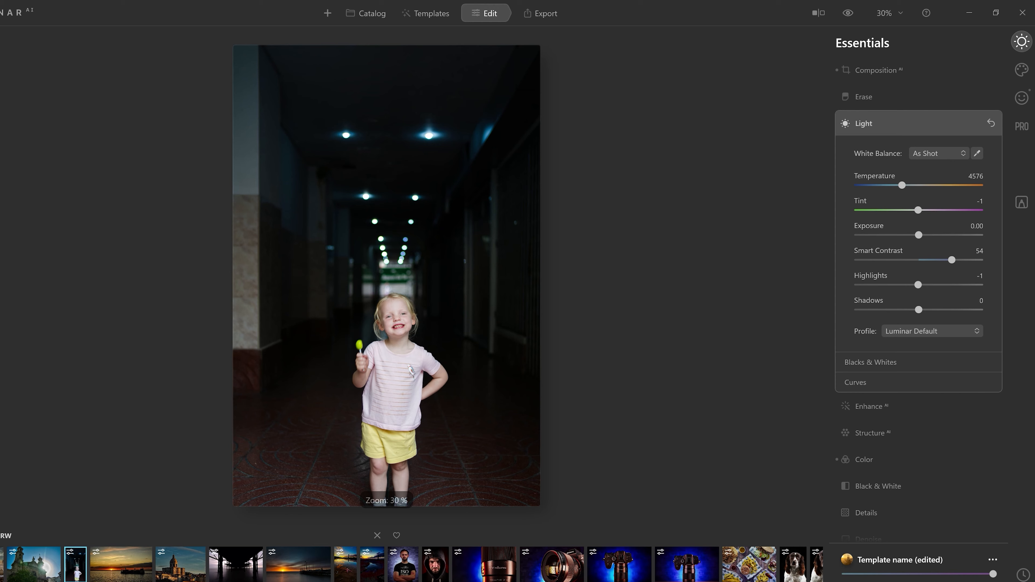
left_click(27, 538)
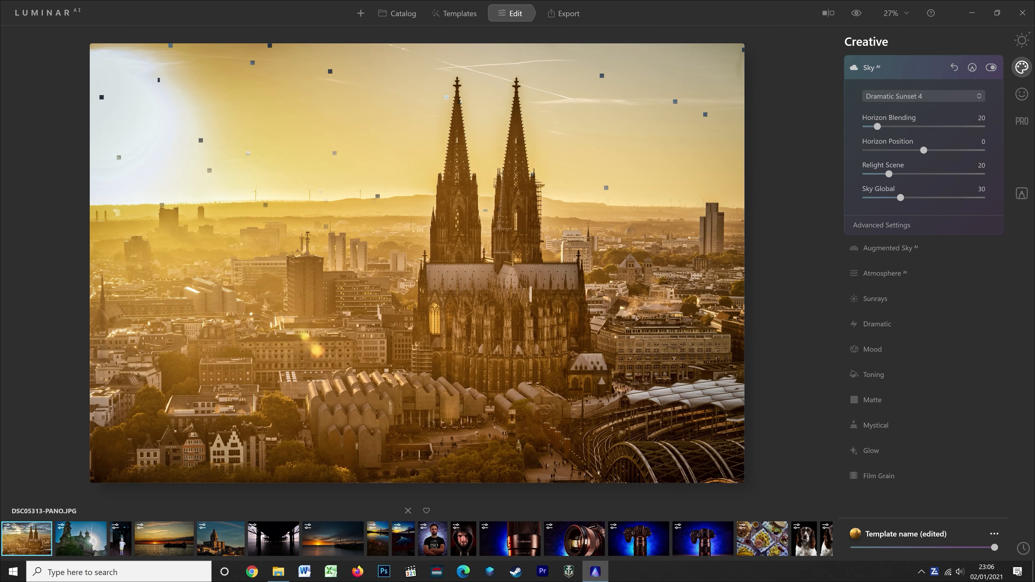
- In Luminar 4, try replacement skies, settle on a dramatic cloudy sky and add Dark Fog at 29
left_click(881, 224)
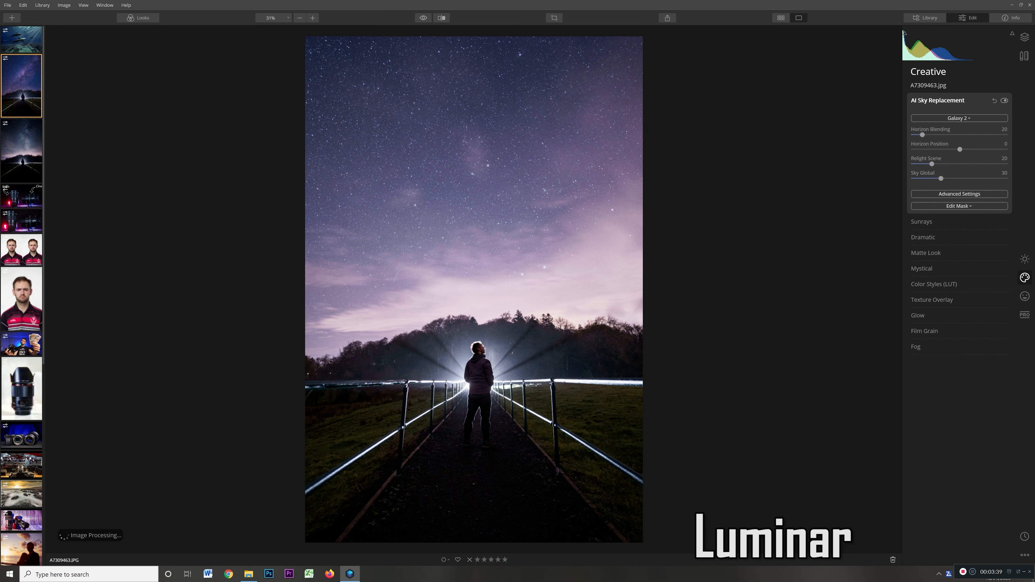
left_click(958, 118)
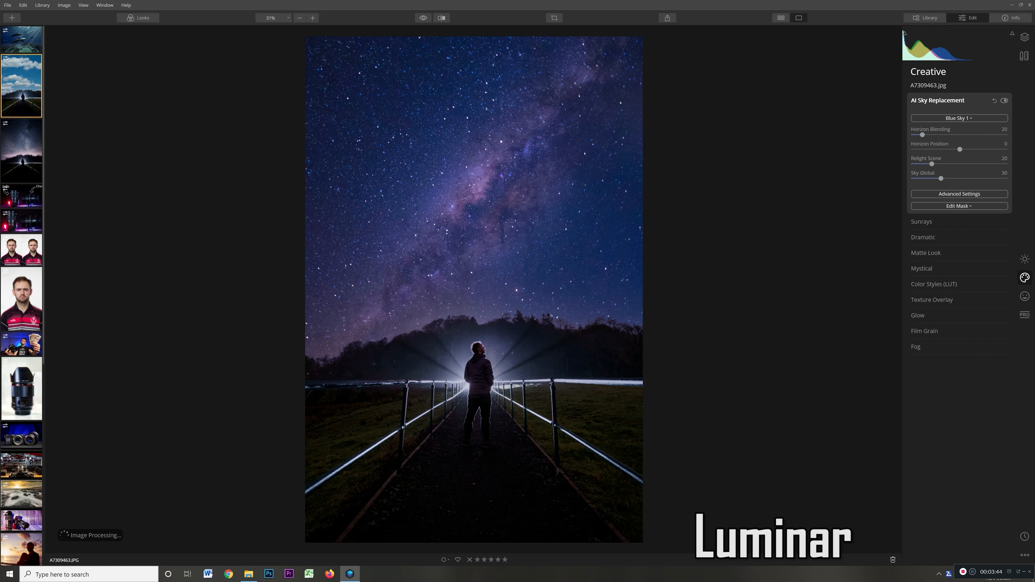
left_click(958, 117)
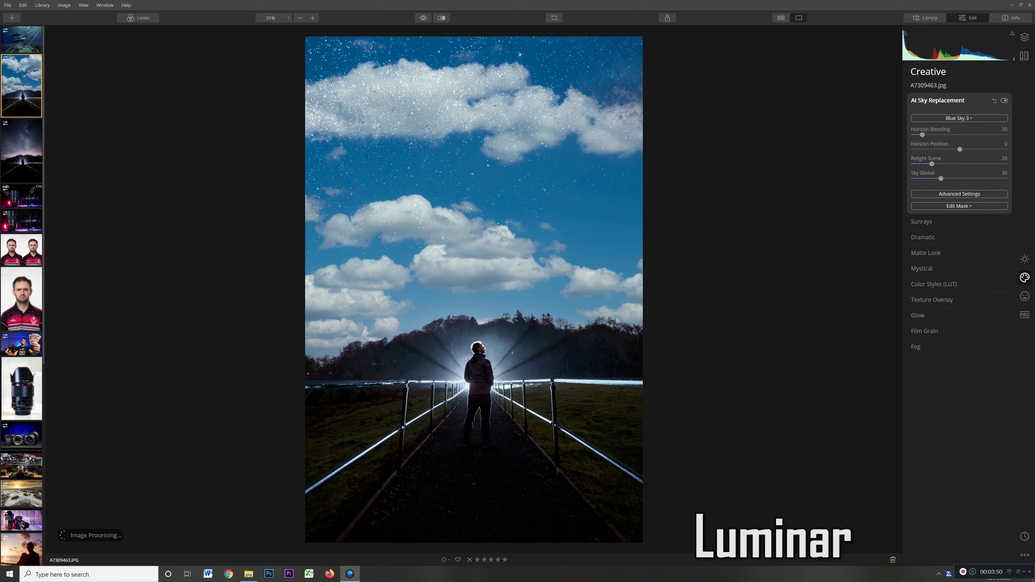
left_click(959, 193)
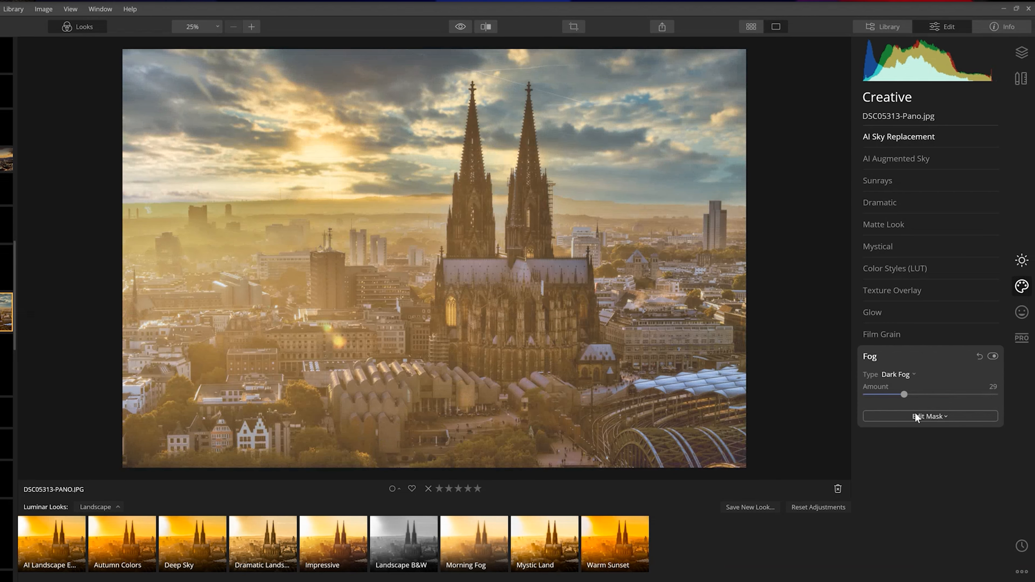
- Choose the Brush mask for the Fog effect on the cathedral photo
left_click(930, 415)
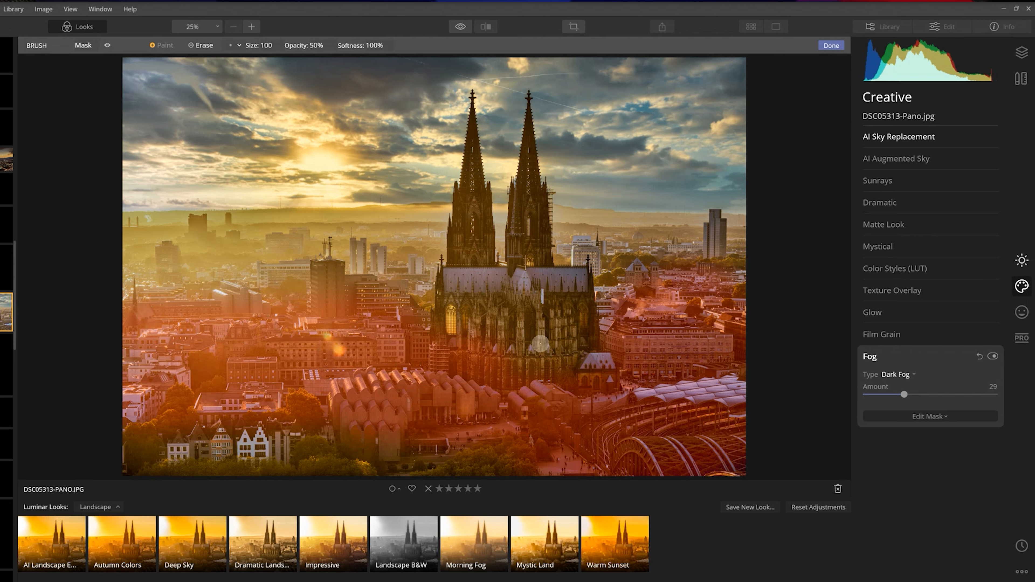
left_click(896, 374)
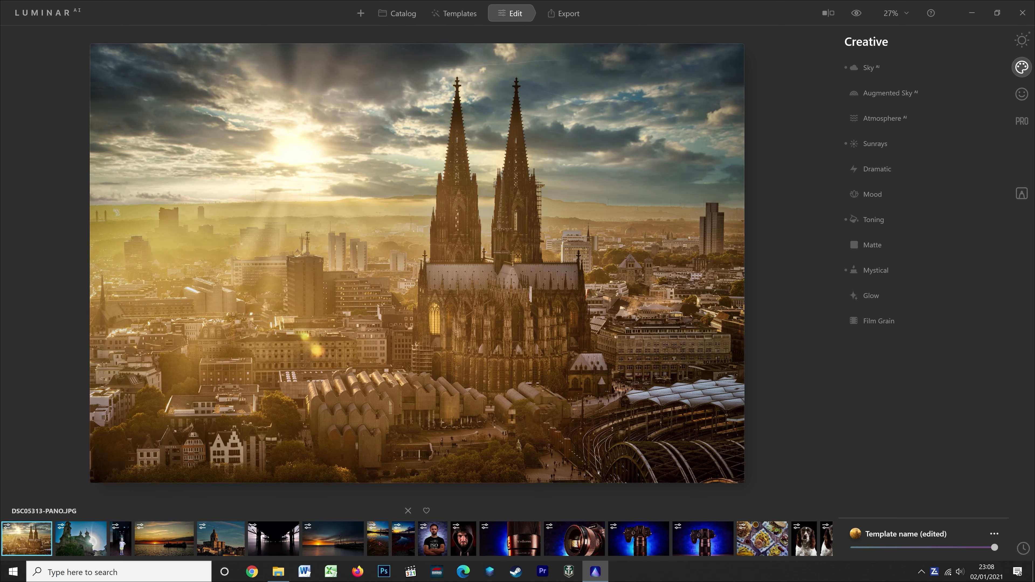
- Set Atmosphere AI to Haze at full amount, then bring up the hooded portrait's Face AI controls
left_click(878, 118)
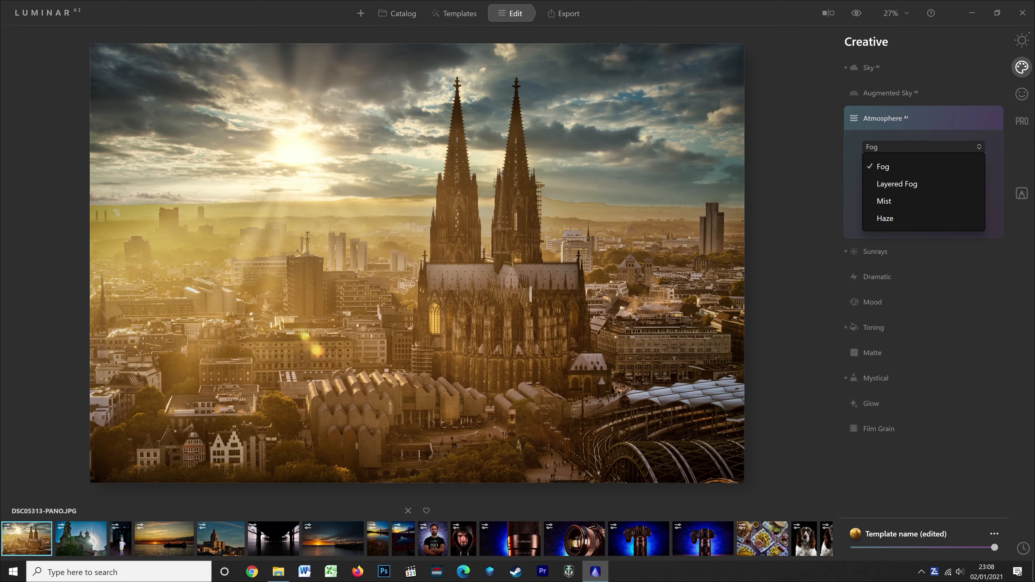
left_click(885, 219)
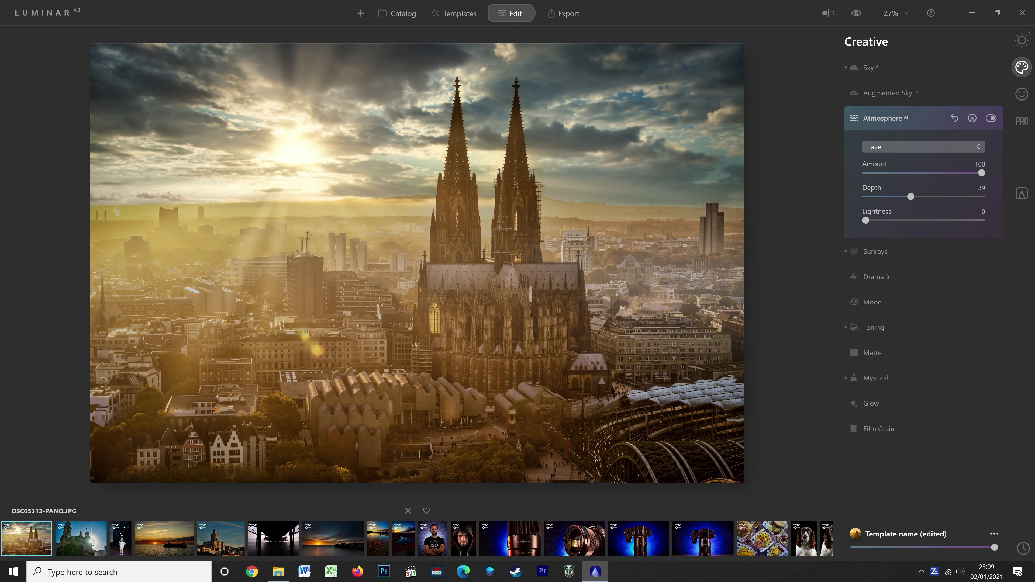
left_click(990, 118)
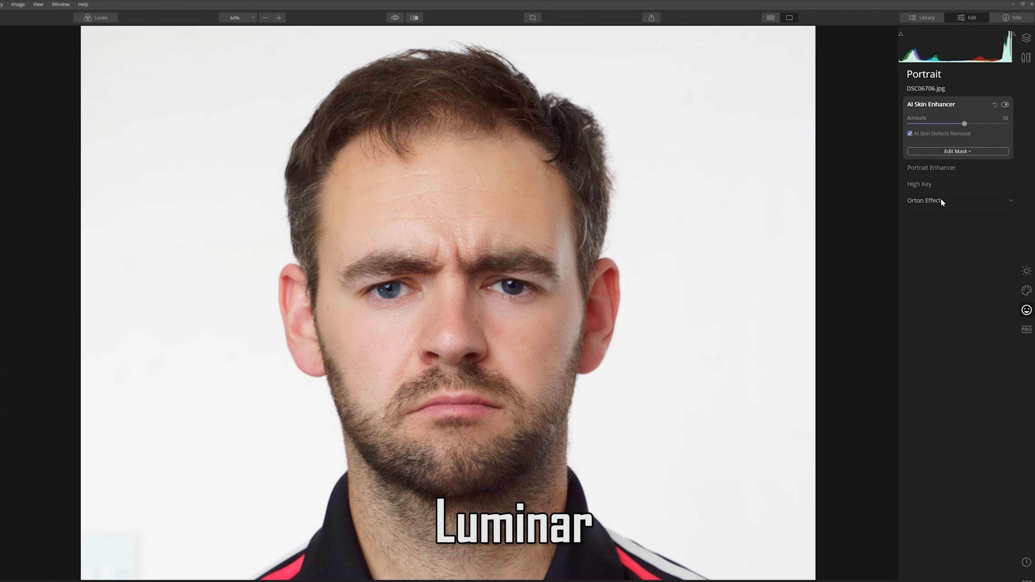
left_click(931, 167)
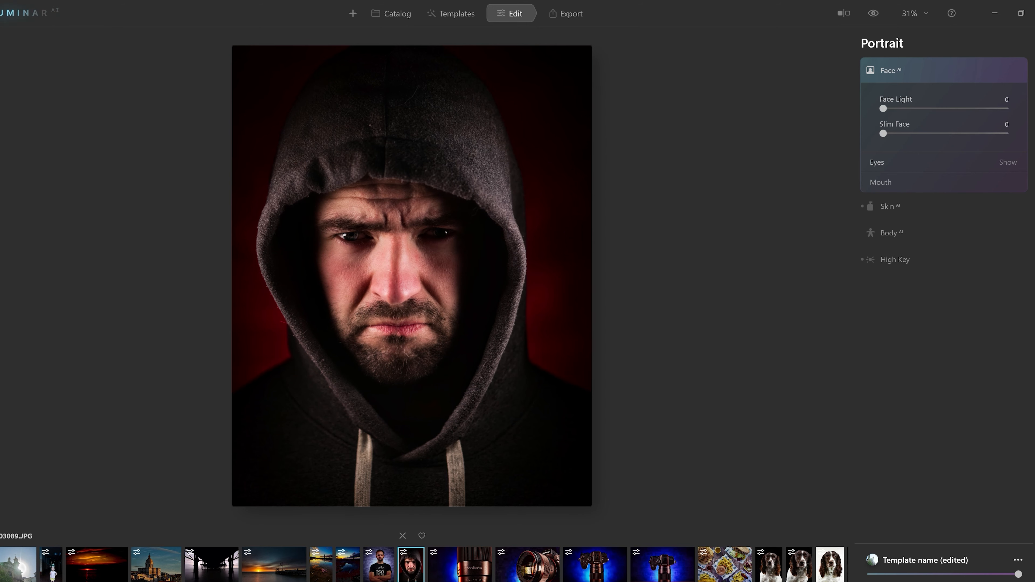
- Boost Iris Flare and Eye Whitening on the hooded man, then switch to the studio presenter photo
left_click(1008, 163)
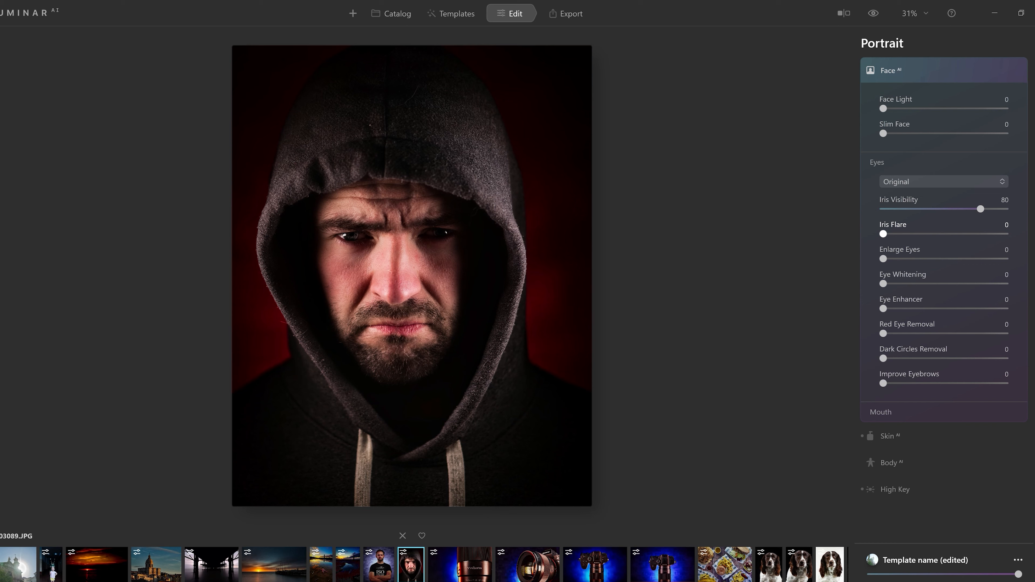
left_click(943, 182)
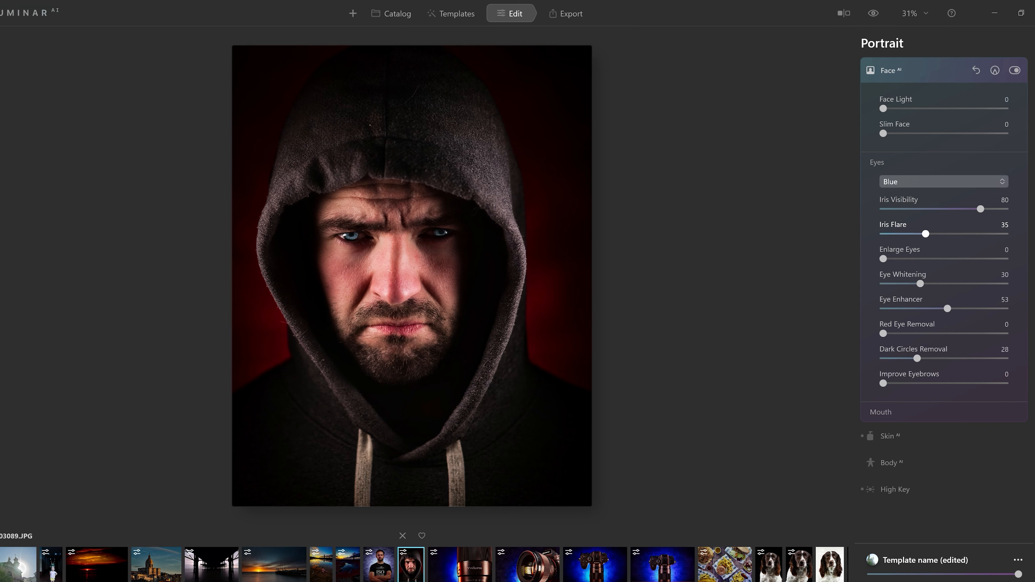
left_click(943, 182)
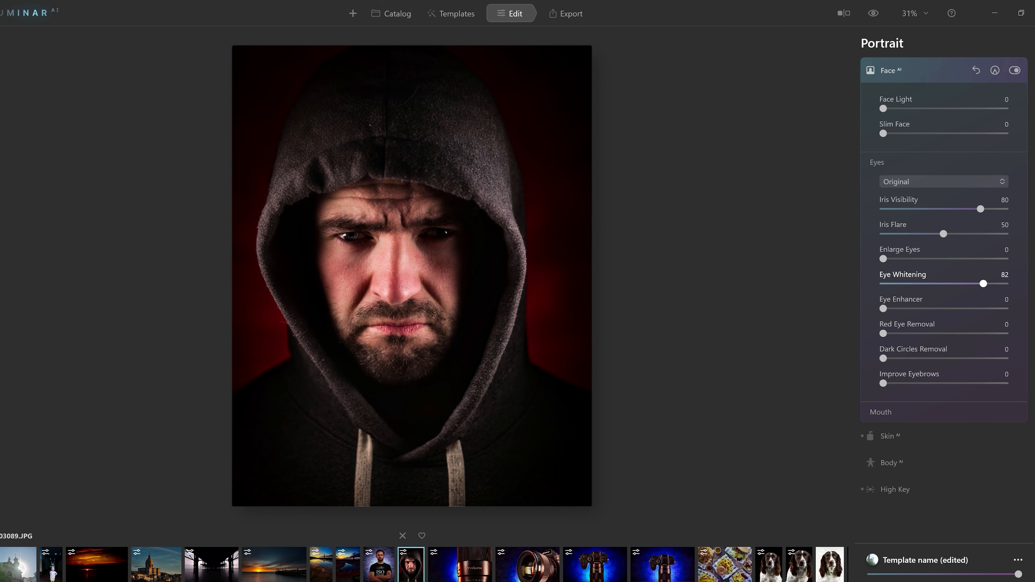
left_click(831, 564)
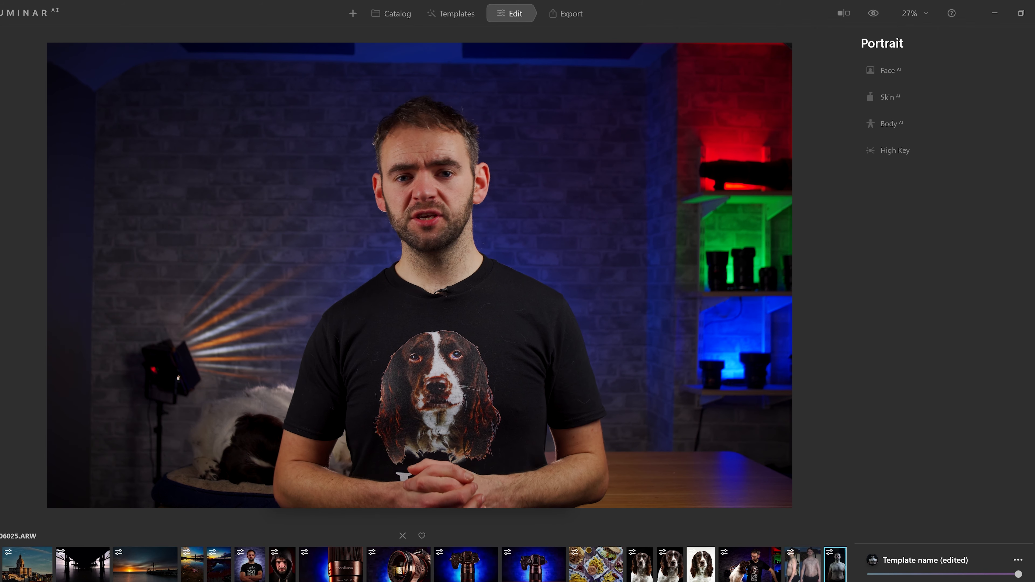
- Slim the shirtless man with Body AI: Shape -36, Abdomen 100
left_click(889, 123)
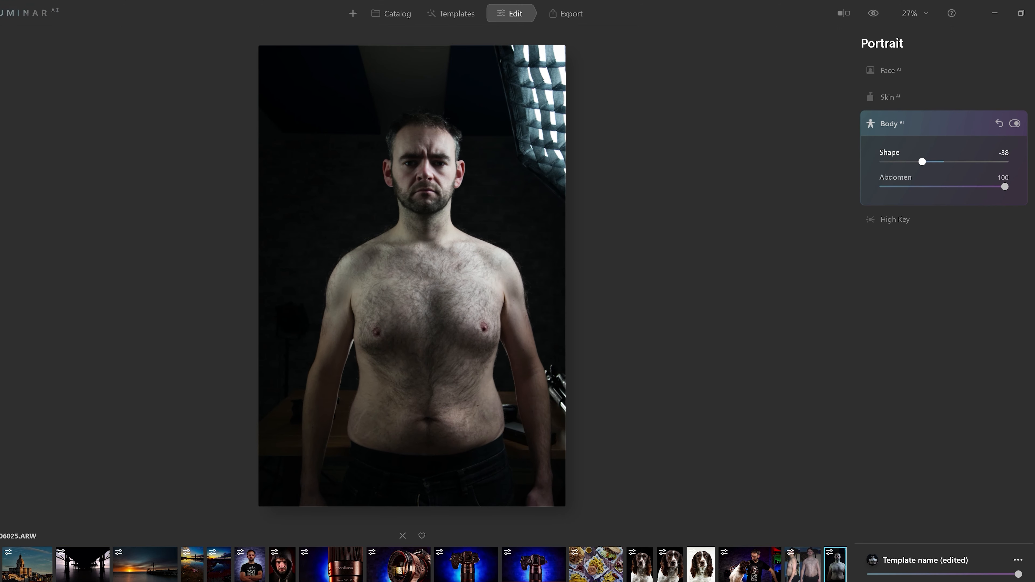
- Set Slim Face to 100 and Body Shape to -100, check Skin AI, then start exporting the cathedral cityscape
left_click(889, 70)
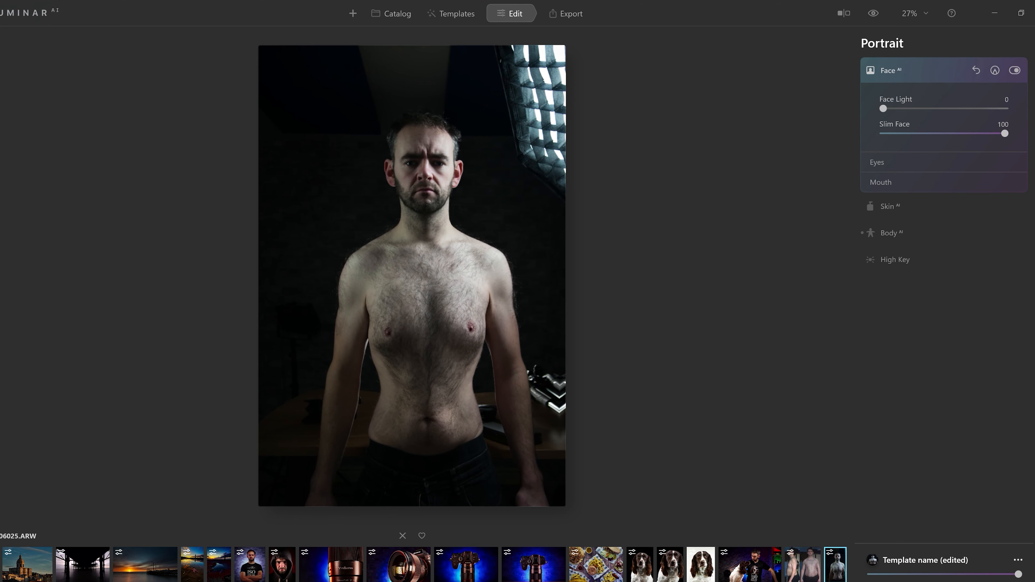
left_click(890, 233)
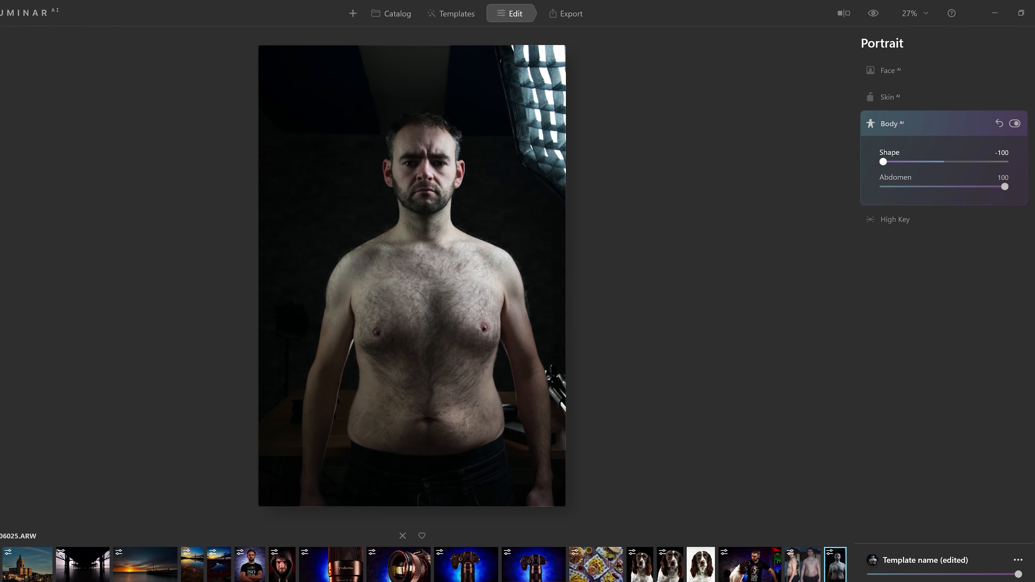
left_click(888, 97)
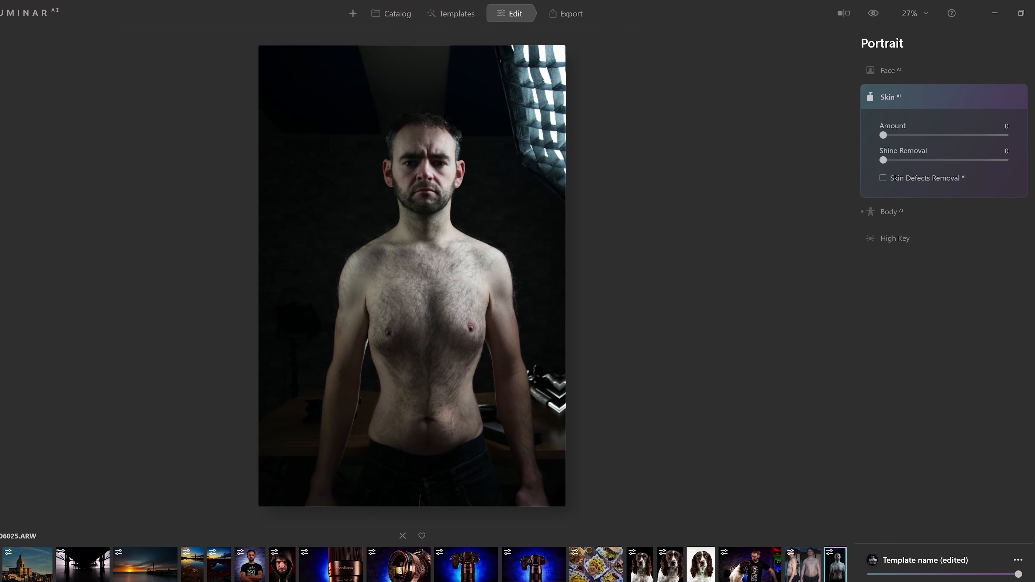
left_click(888, 70)
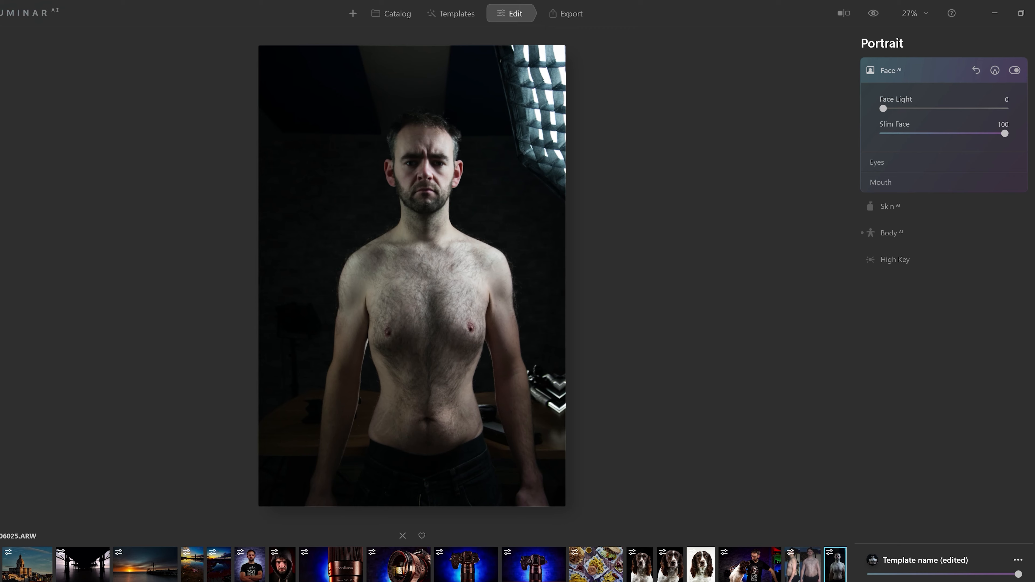
left_click(564, 13)
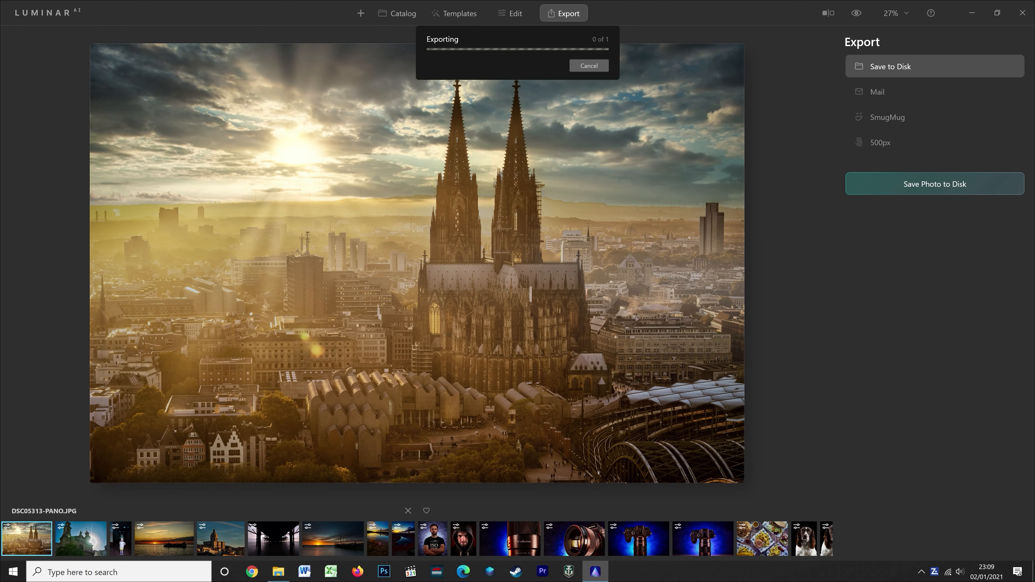